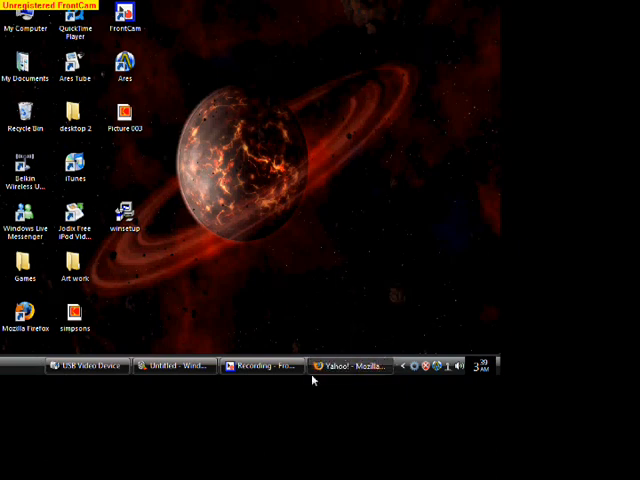
# - Bring up the browser and go to Google's image search
pyautogui.click(352, 368)
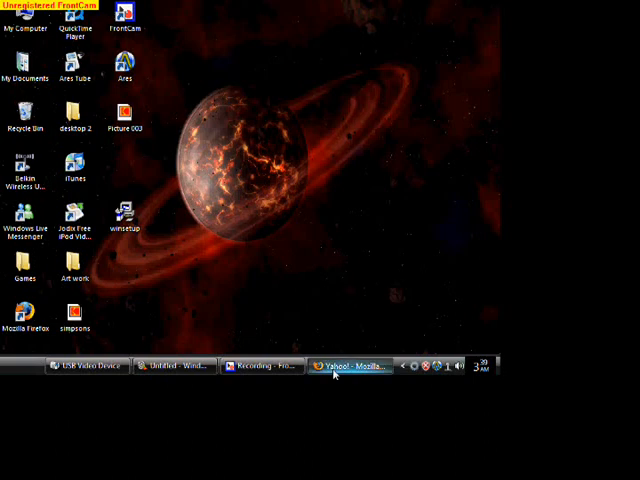
pyautogui.click(350, 364)
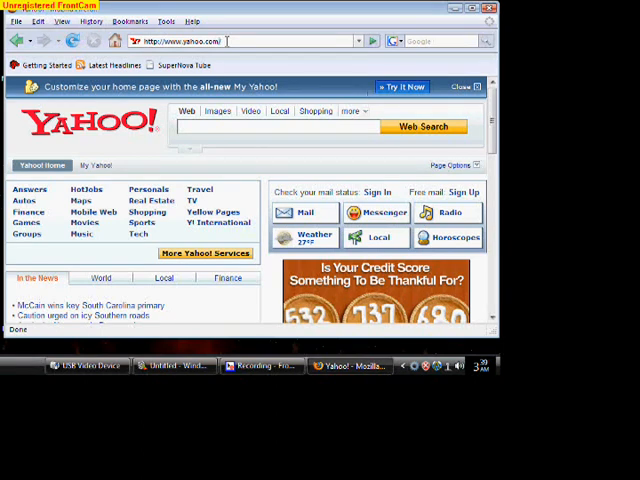
pyautogui.write('google')
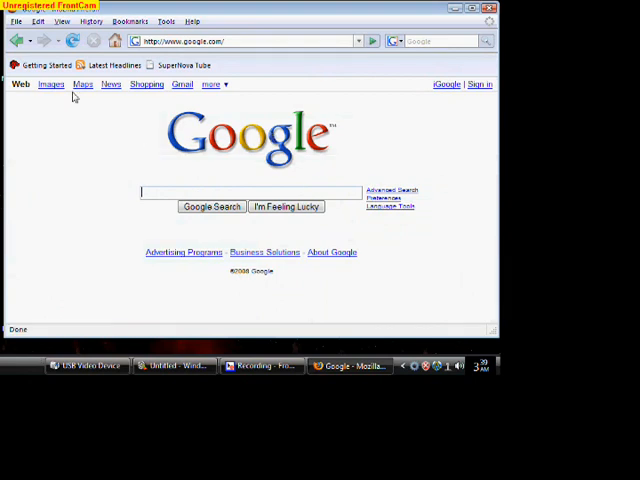
pyautogui.click(52, 84)
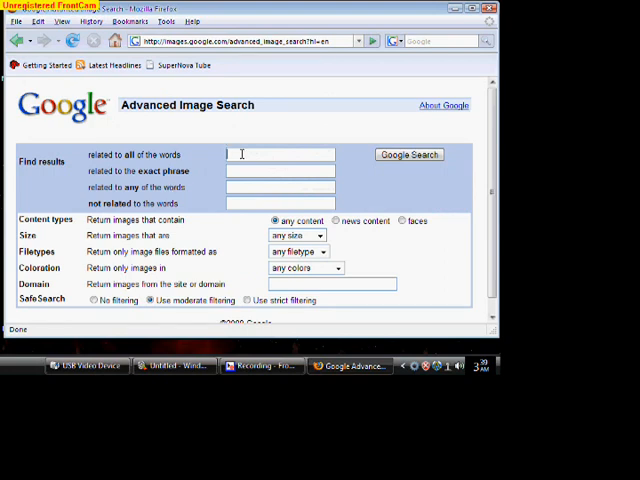
# - Search Advanced Image Search for 'the simpsons' limited to extra large images
pyautogui.write('the')
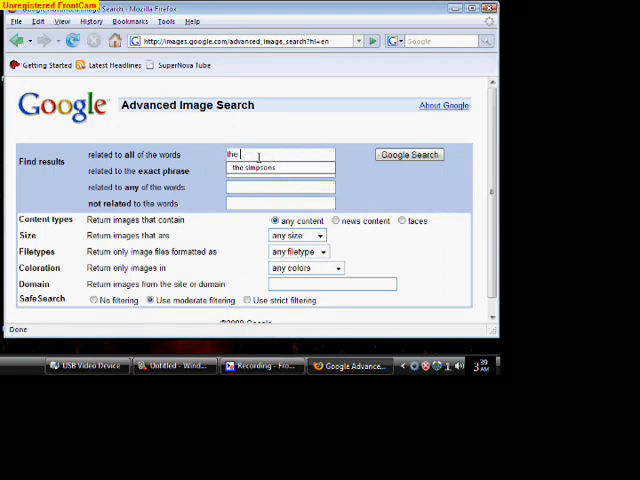
pyautogui.click(296, 236)
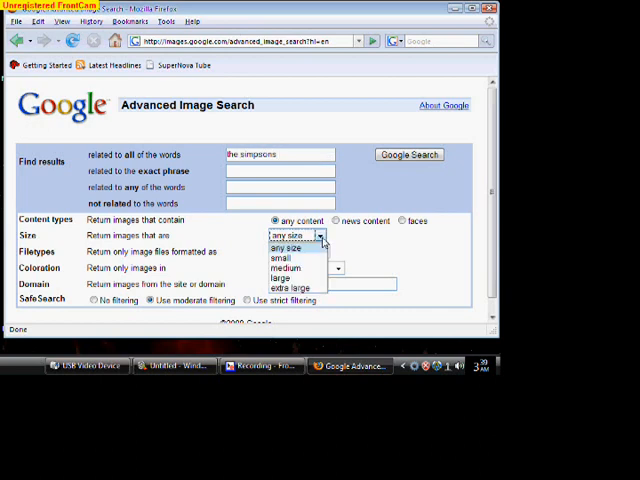
pyautogui.click(292, 288)
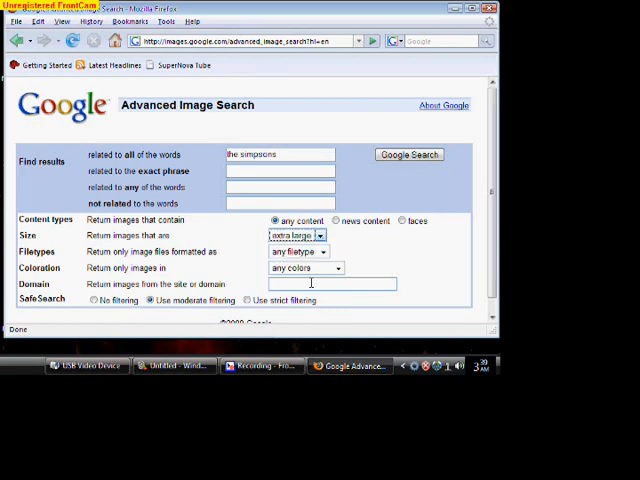
pyautogui.click(408, 154)
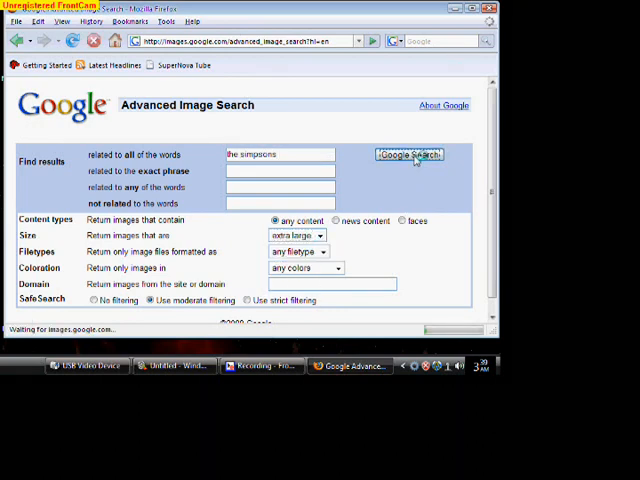
# - Run the search and scroll the extra-large Simpsons image results
pyautogui.click(408, 154)
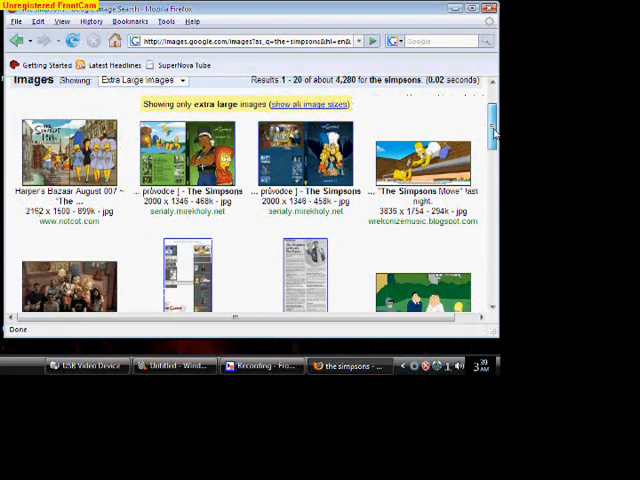
pyautogui.scroll(-3)
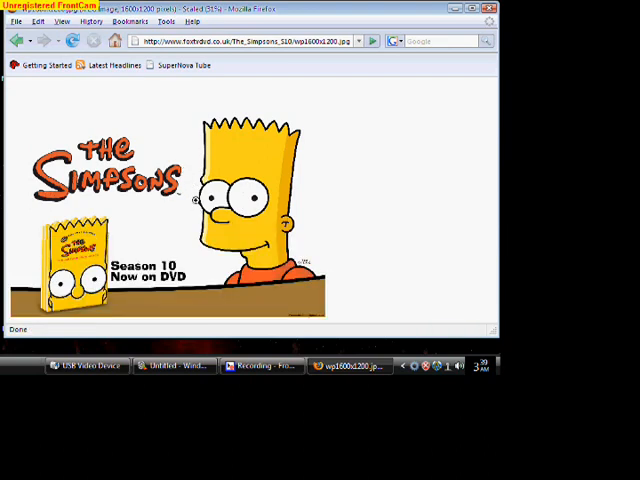
# - Save the wallpaper image to the desktop as simpsons.jpg and close the Downloads list
pyautogui.rightClick(200, 210)
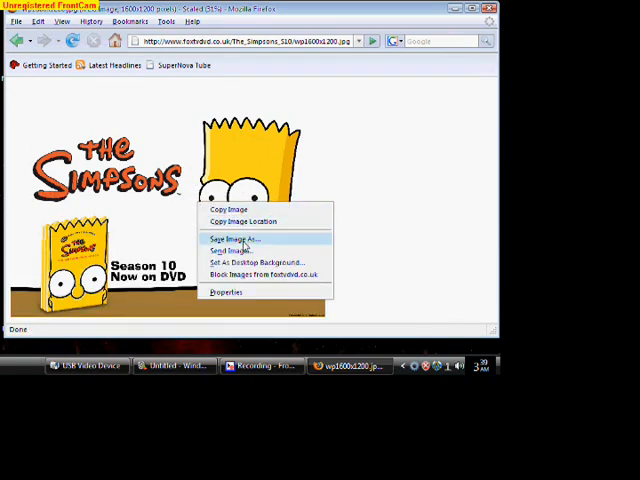
pyautogui.click(228, 238)
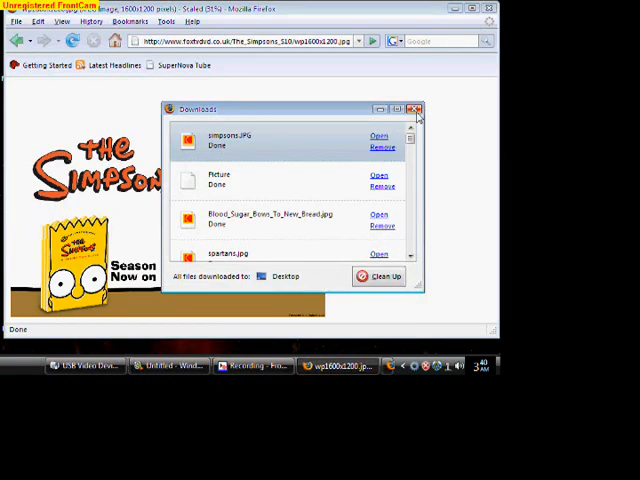
pyautogui.click(416, 108)
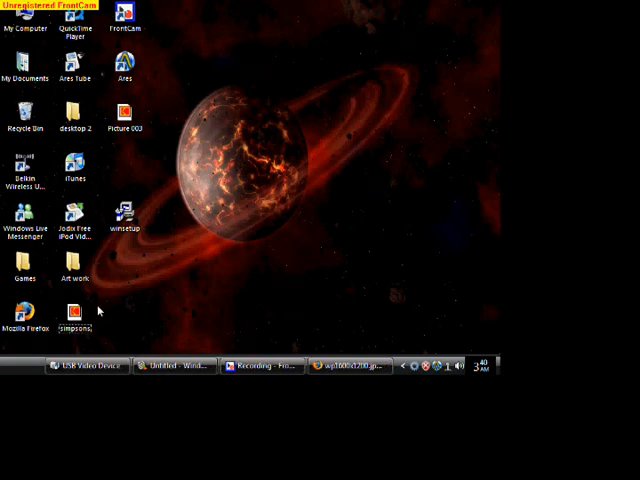
# - Start Resize Pictures on simpsons.jpg and choose the custom size option
pyautogui.click(74, 316)
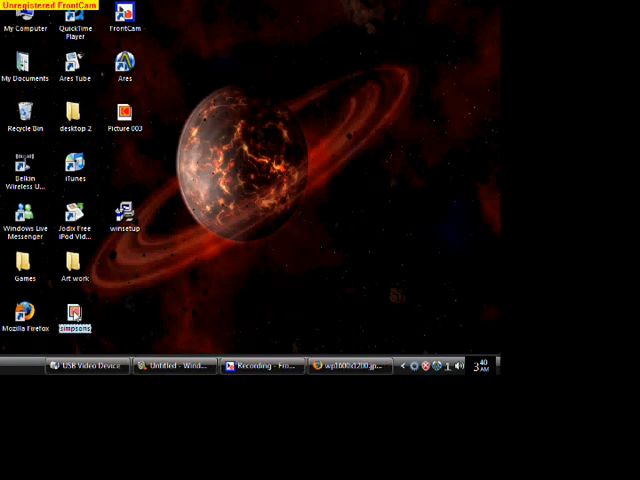
pyautogui.rightClick(74, 318)
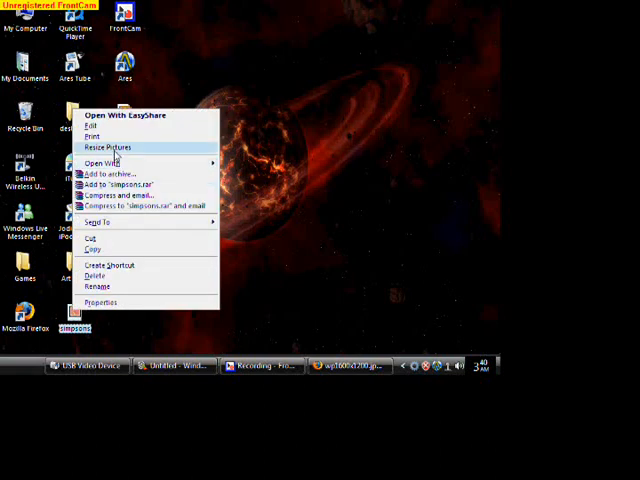
pyautogui.click(106, 148)
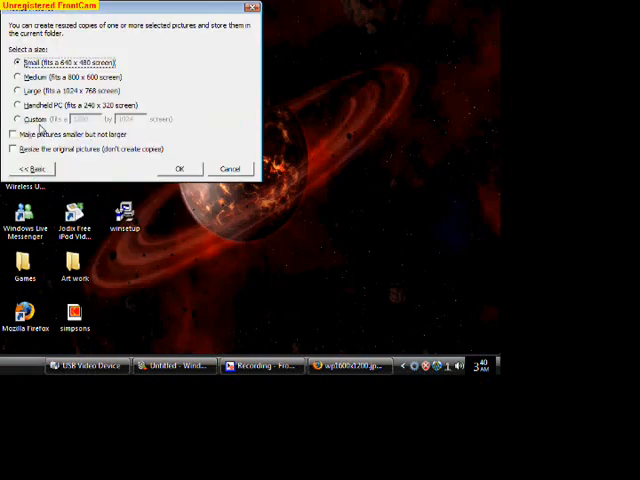
pyautogui.click(18, 118)
pyautogui.write('240')
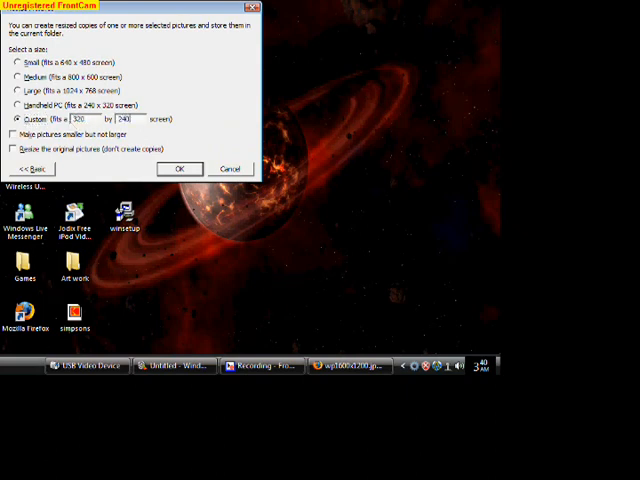
pyautogui.click(14, 148)
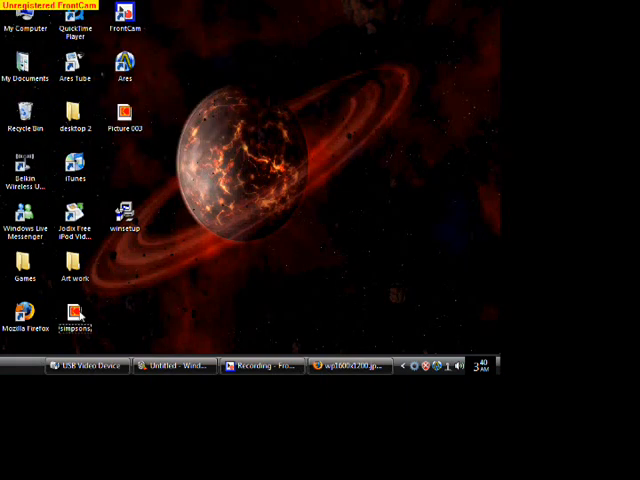
pyautogui.moveTo(138, 312)
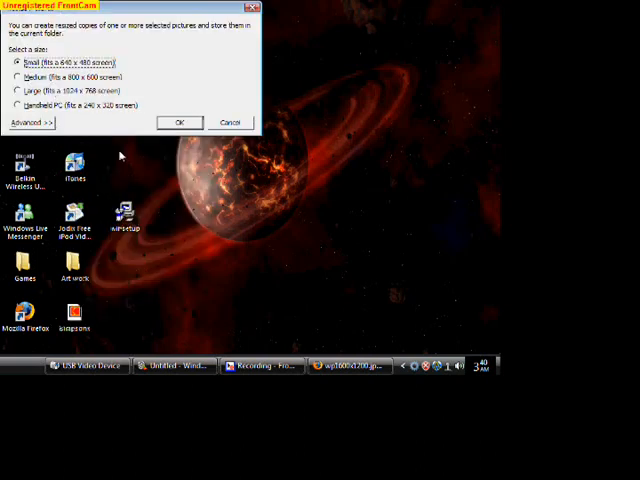
# - Create a custom 320 by 240 copy of the simpsons picture
pyautogui.click(30, 122)
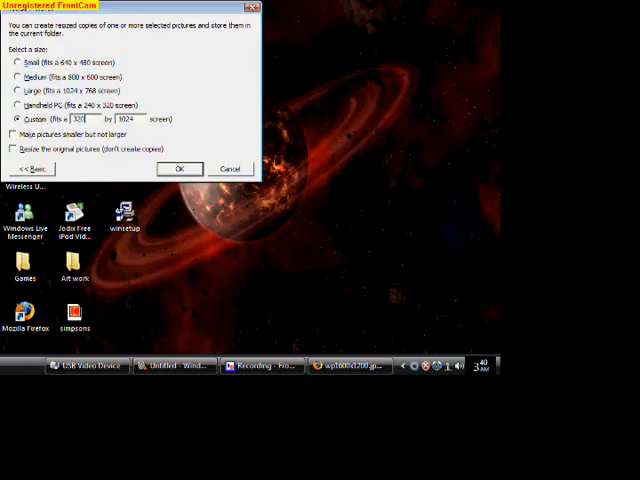
pyautogui.write('240')
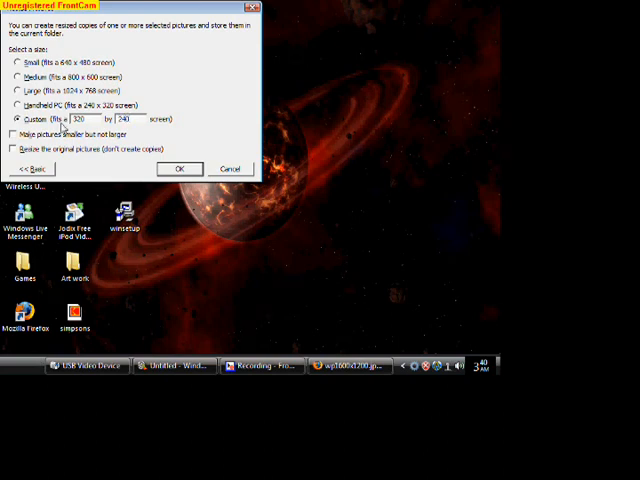
pyautogui.click(16, 148)
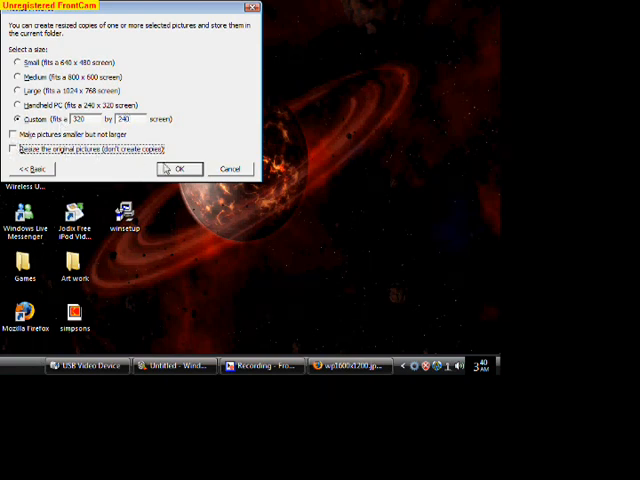
pyautogui.click(180, 168)
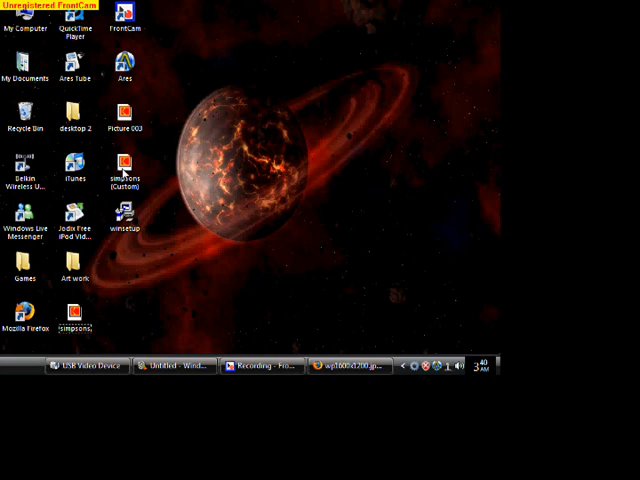
# - Open the resized simpsons (Custom) picture in Paint and show the Edit menu
pyautogui.rightClick(124, 164)
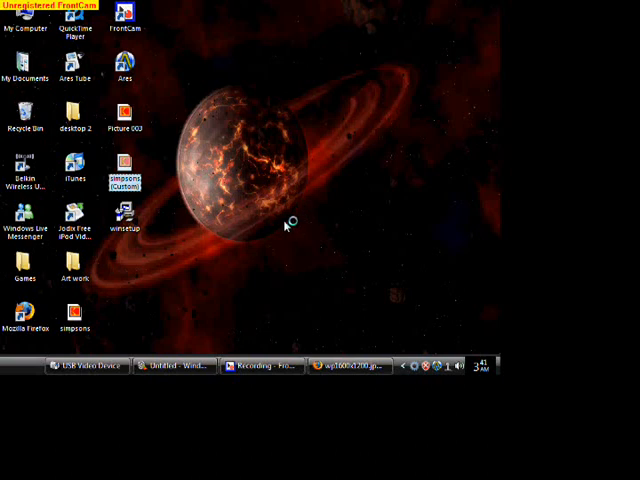
pyautogui.moveTo(288, 208)
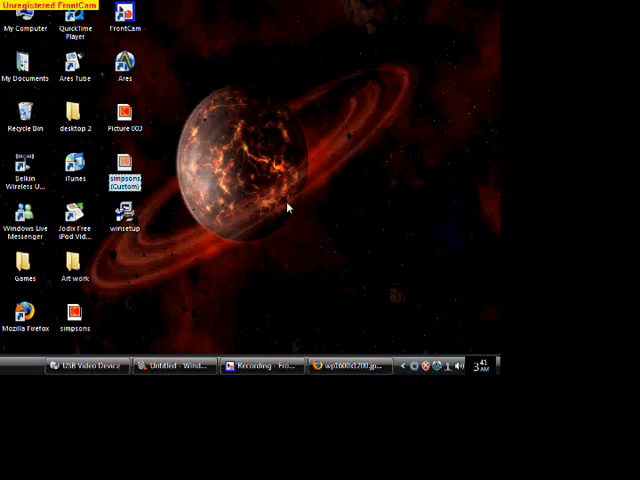
pyautogui.doubleClick(124, 168)
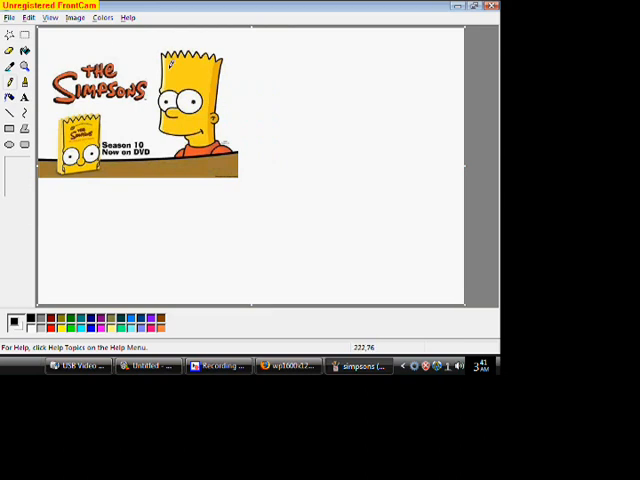
pyautogui.click(28, 16)
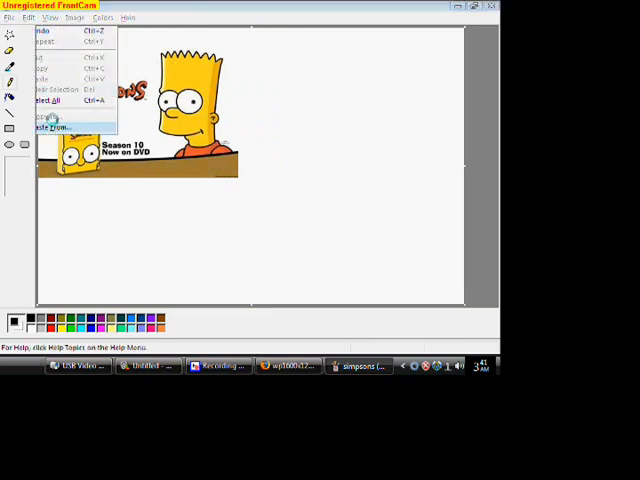
# - Paste in the iPod main-menu screenshot from the Extras pictures folder
pyautogui.click(50, 128)
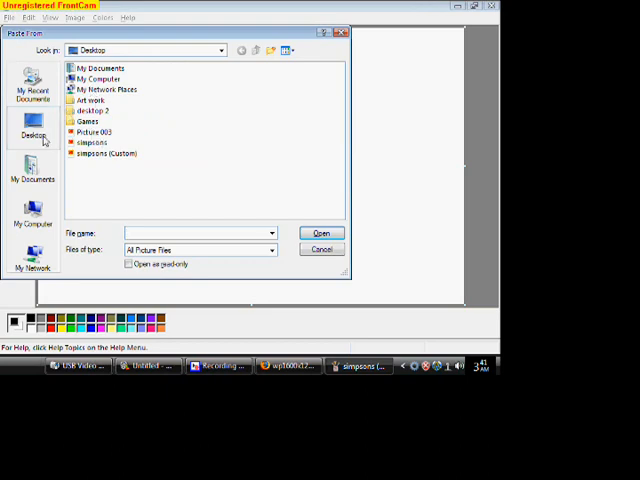
pyautogui.click(32, 168)
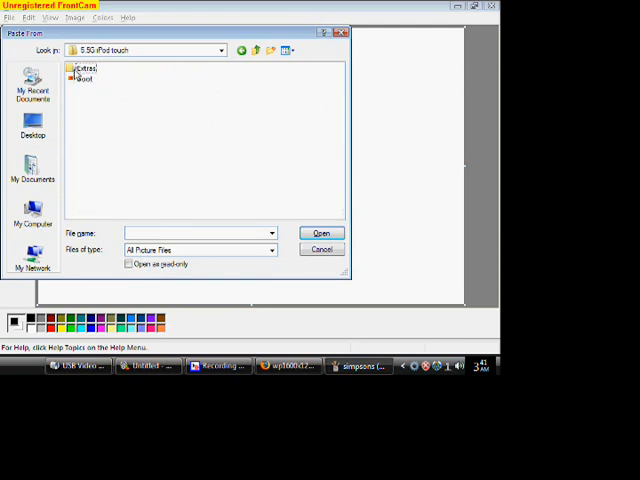
pyautogui.doubleClick(82, 68)
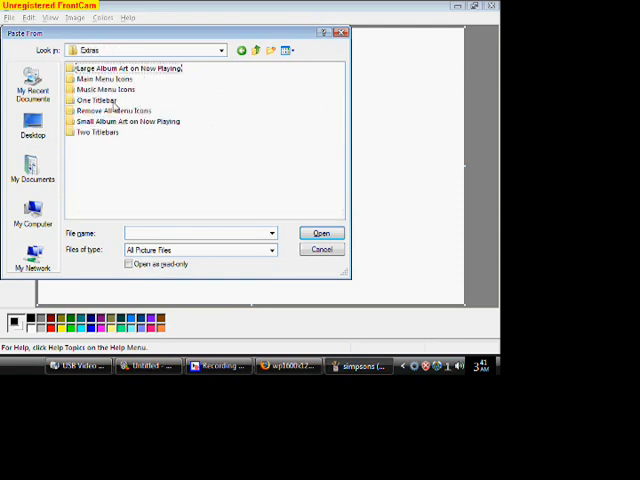
pyautogui.doubleClick(98, 108)
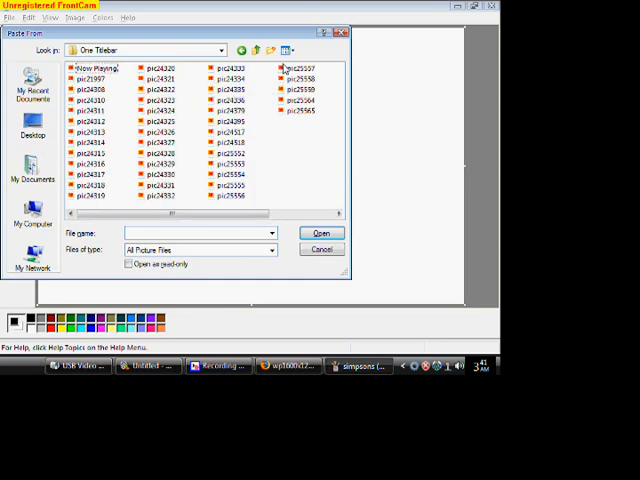
pyautogui.click(288, 50)
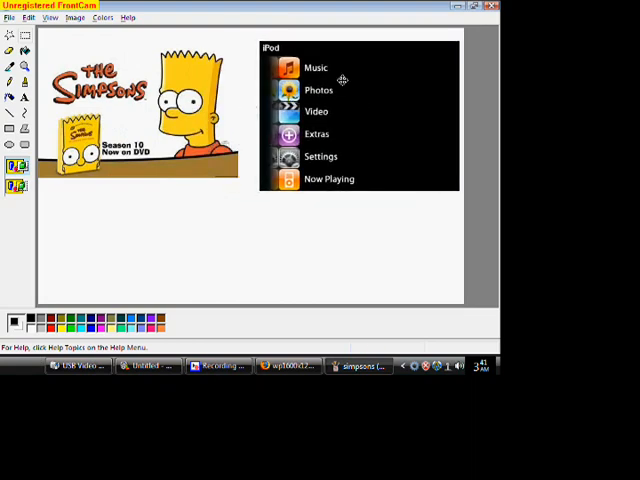
pyautogui.moveTo(210, 210)
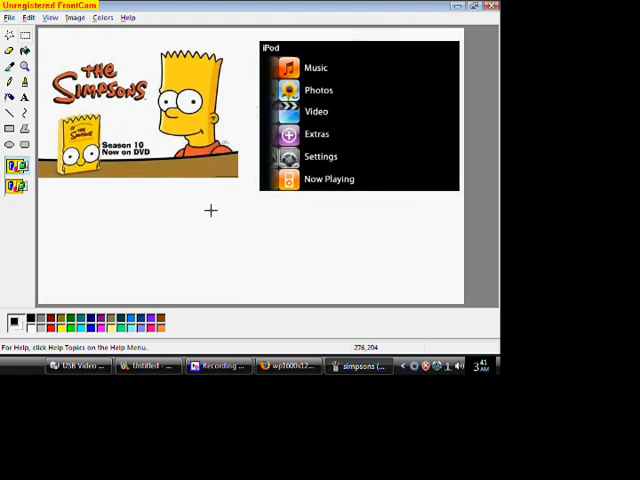
# - Select the iPod menu icon column and move it onto the Simpsons picture's left edge
pyautogui.click(24, 36)
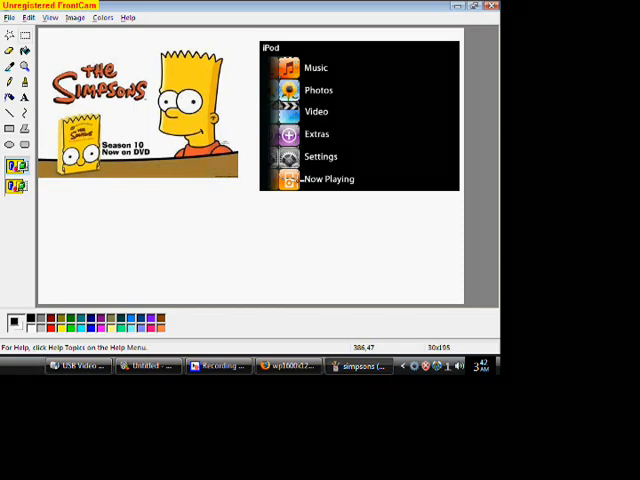
pyautogui.moveTo(302, 50); pyautogui.dragTo(302, 190)
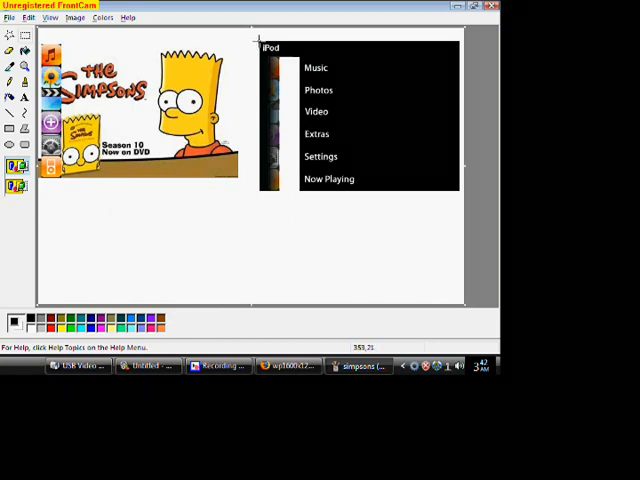
pyautogui.moveTo(262, 48); pyautogui.dragTo(424, 56)
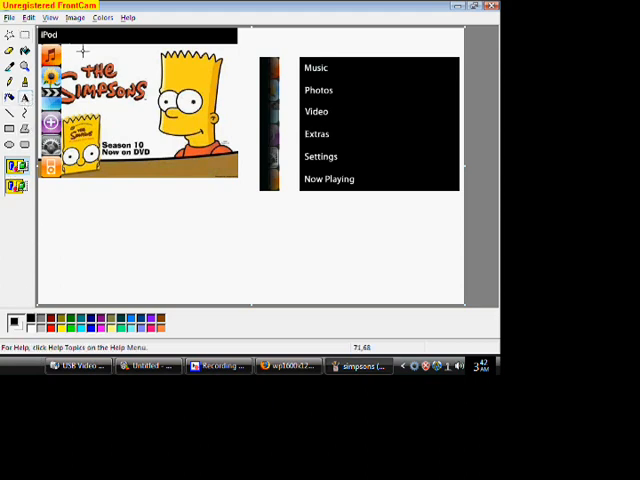
pyautogui.moveTo(60, 48)
pyautogui.write('m')
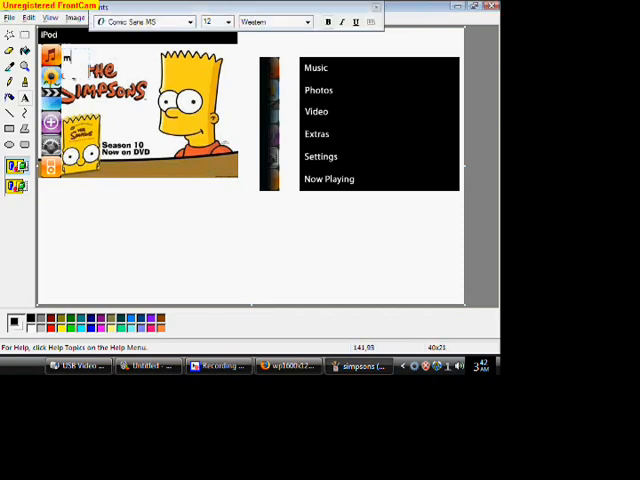
# - Type the 'music' label beside the first icon and start the next label
pyautogui.write('usic')
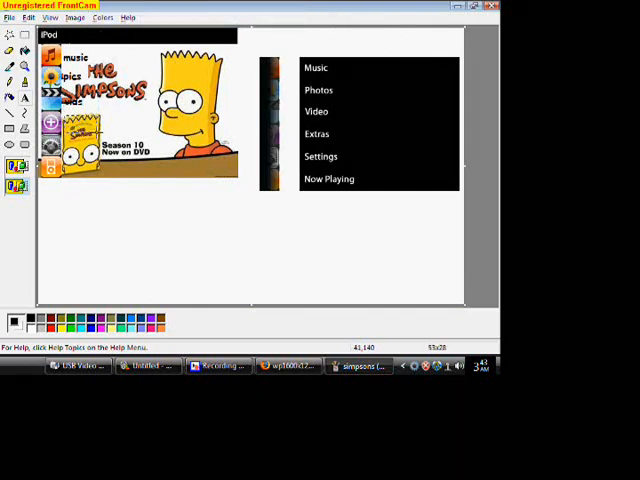
pyautogui.click(24, 96)
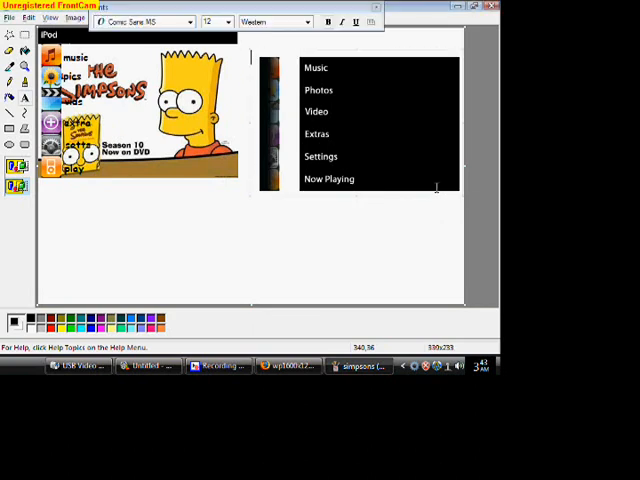
pyautogui.moveTo(390, 14)
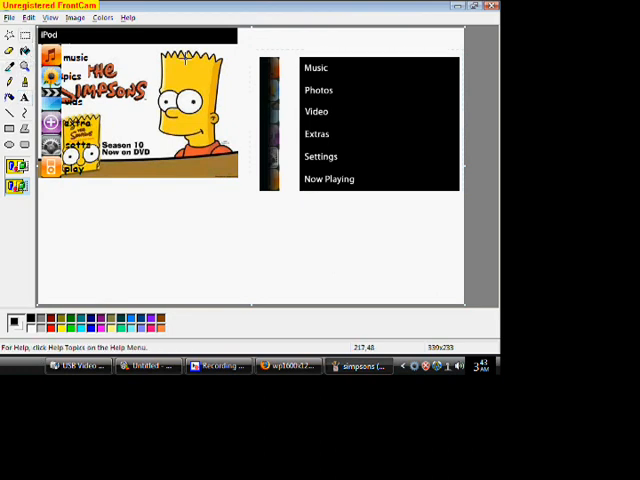
# - Select the leftover iPod screenshot for deletion
pyautogui.moveTo(256, 56); pyautogui.dragTo(460, 200)
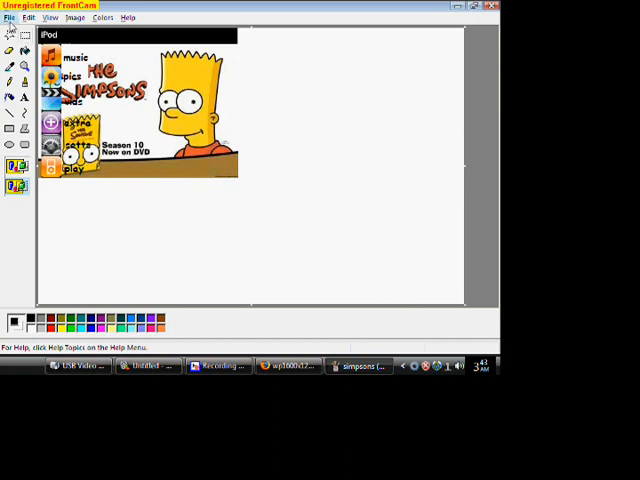
# - Save as JPEG on the desktop and trim the canvas to the picture's edges
pyautogui.click(10, 16)
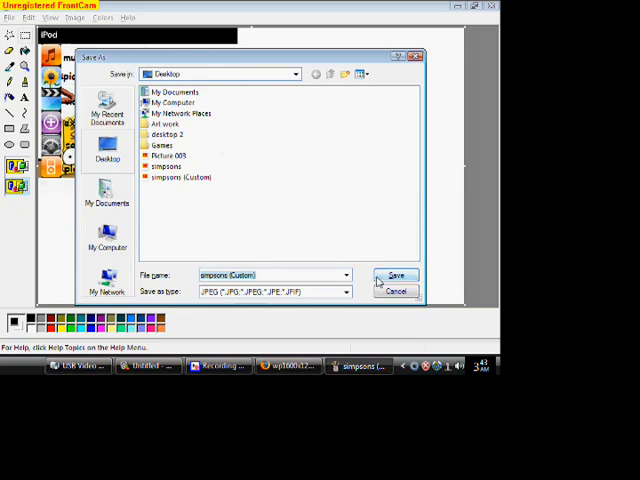
pyautogui.click(396, 276)
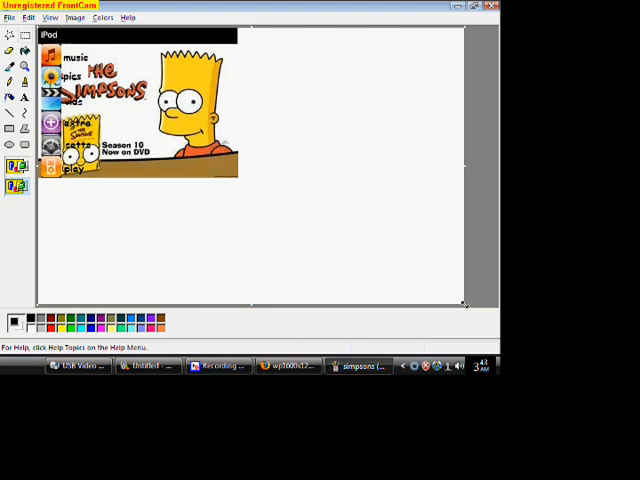
pyautogui.moveTo(36, 28); pyautogui.dragTo(384, 252)
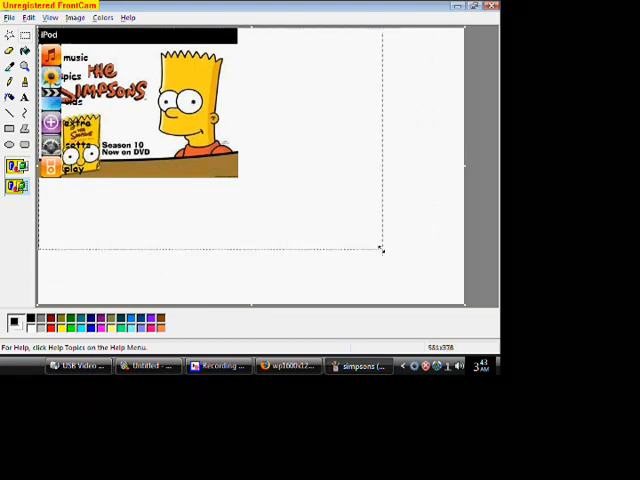
pyautogui.moveTo(384, 252); pyautogui.dragTo(364, 238)
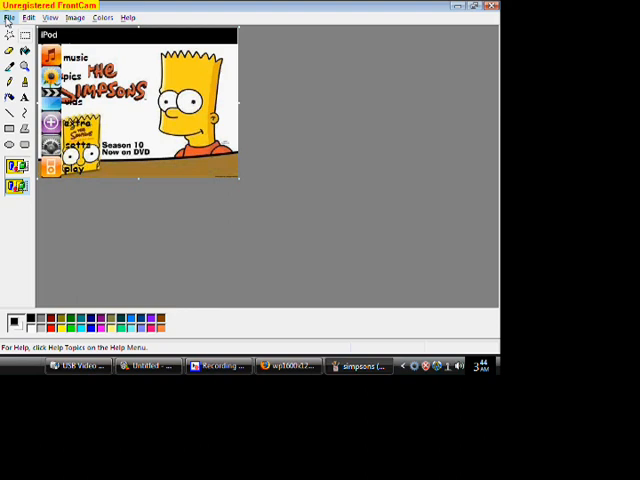
# - Save again, replacing the existing simpsons (Custom).jpg
pyautogui.click(10, 16)
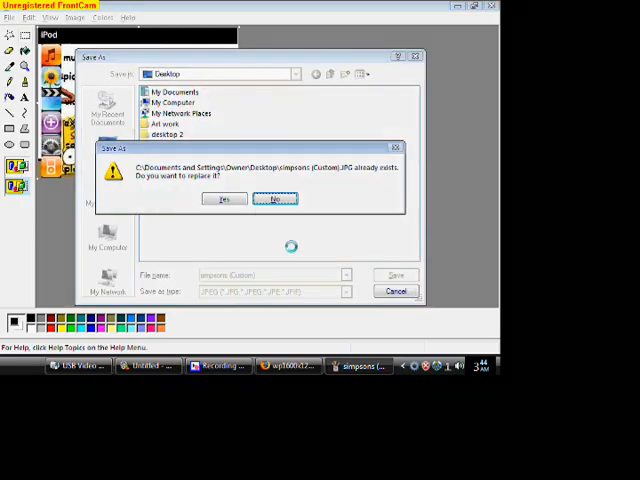
pyautogui.click(224, 198)
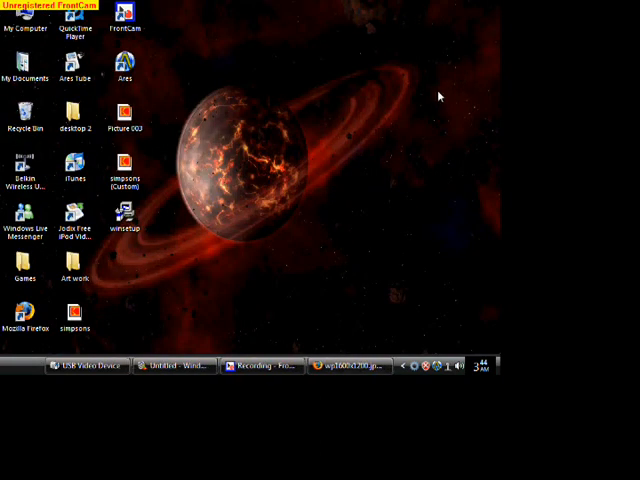
pyautogui.moveTo(312, 168)
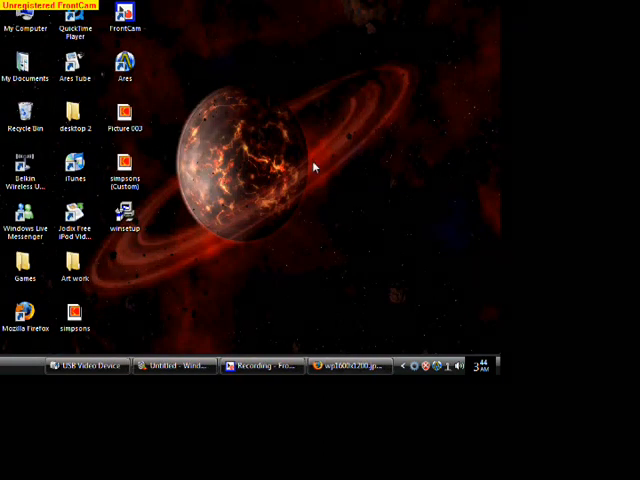
pyautogui.moveTo(268, 380)
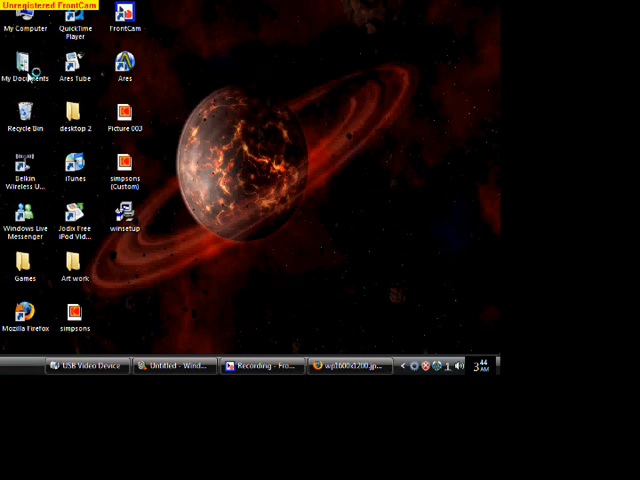
pyautogui.doubleClick(24, 64)
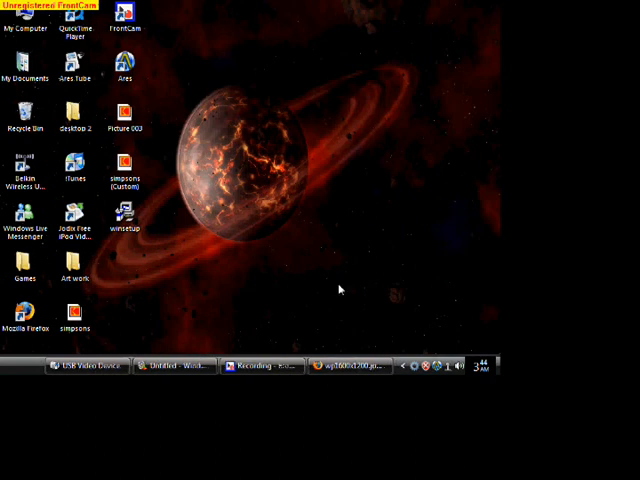
pyautogui.moveTo(312, 280)
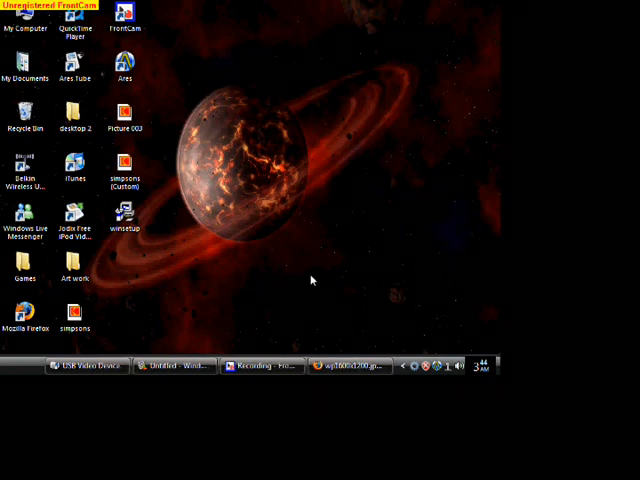
pyautogui.moveTo(312, 276)
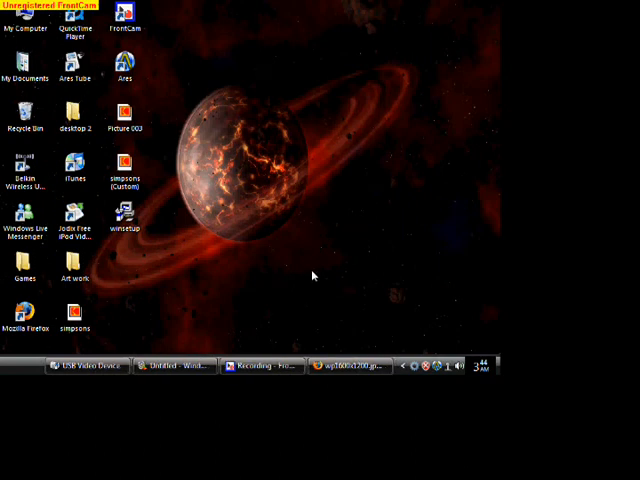
pyautogui.moveTo(316, 300)
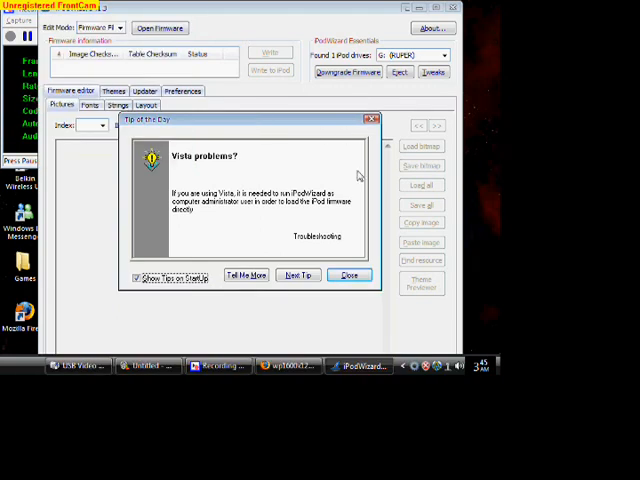
# - Dismiss the Tip of the Day window and set the Edit Mode to iPod
pyautogui.click(348, 276)
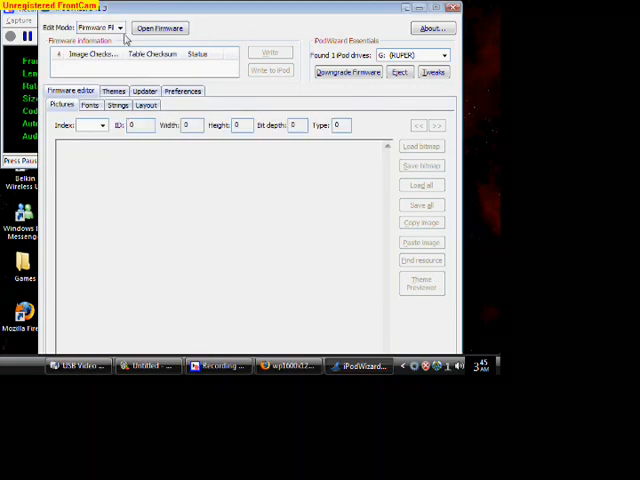
pyautogui.click(118, 28)
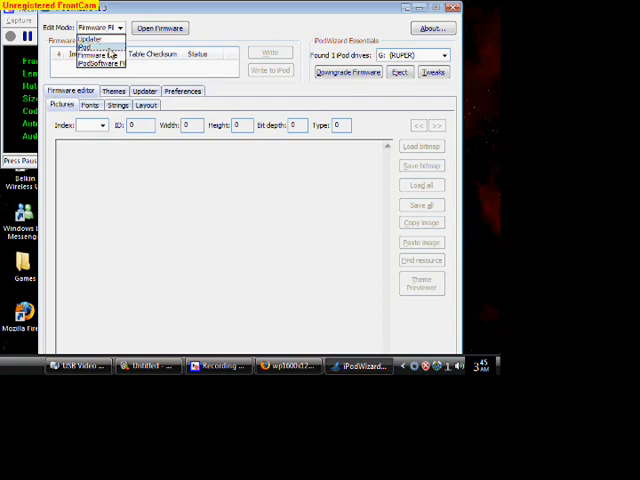
pyautogui.click(160, 28)
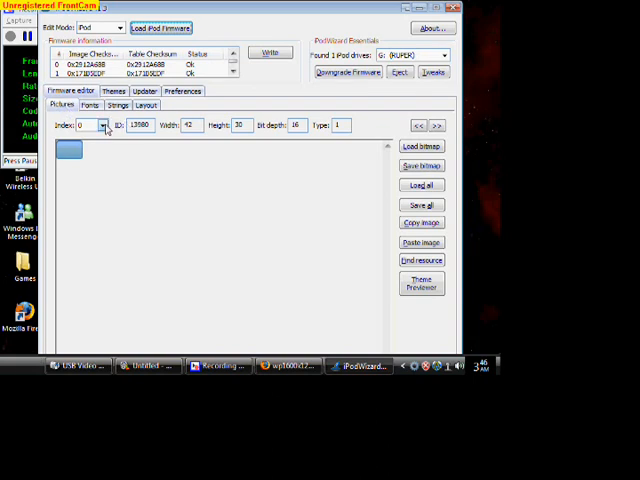
# - Step the Index spinner to the 320×240 main-menu picture and start loading a bitmap over it
pyautogui.click(108, 126)
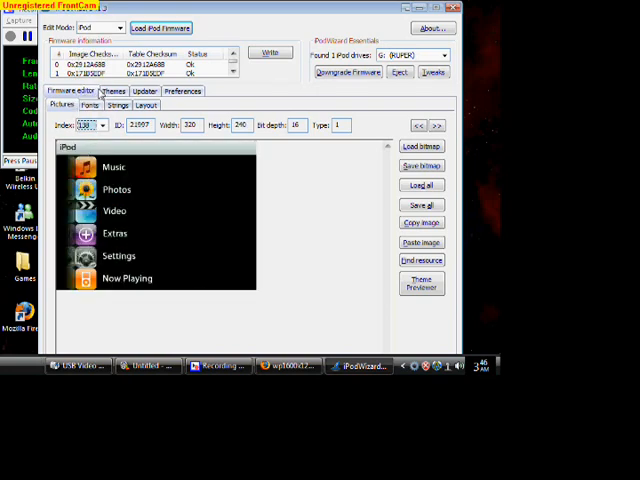
pyautogui.moveTo(128, 188)
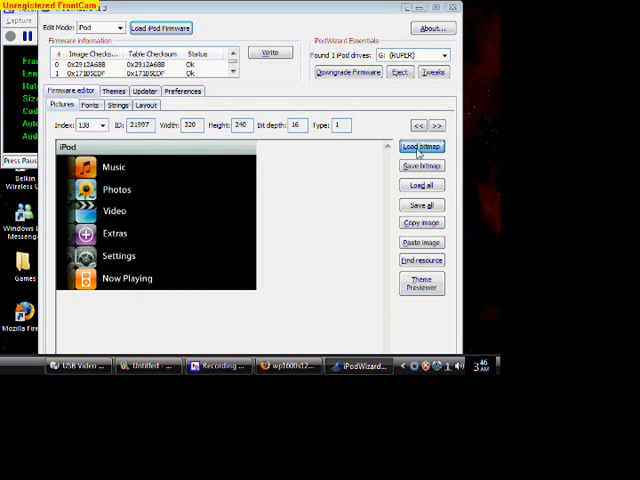
pyautogui.click(420, 148)
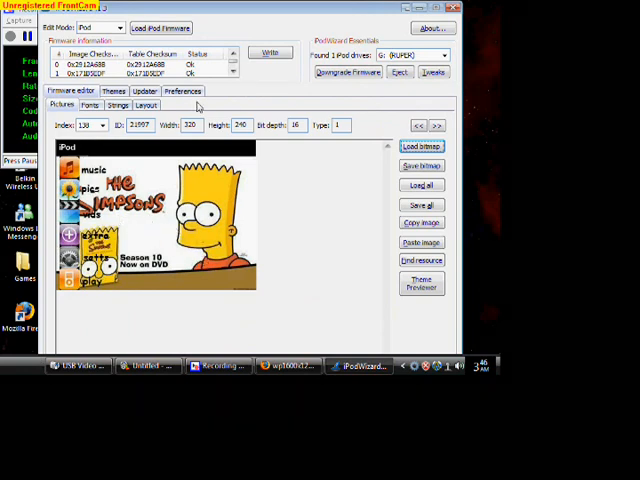
# - Write the updated firmware with the Simpsons picture to the iPod and confirm success
pyautogui.click(268, 52)
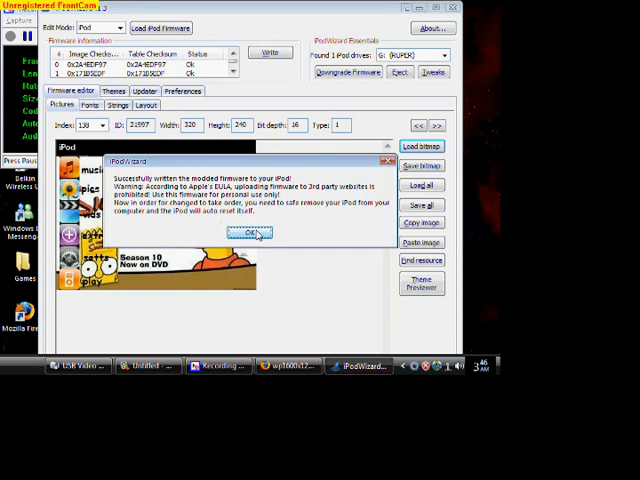
pyautogui.click(250, 234)
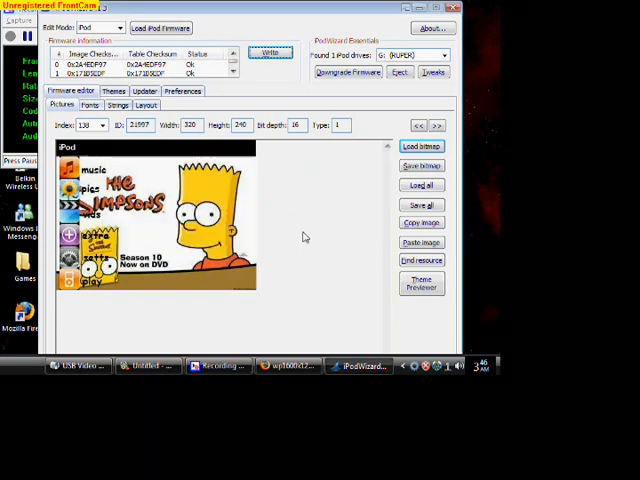